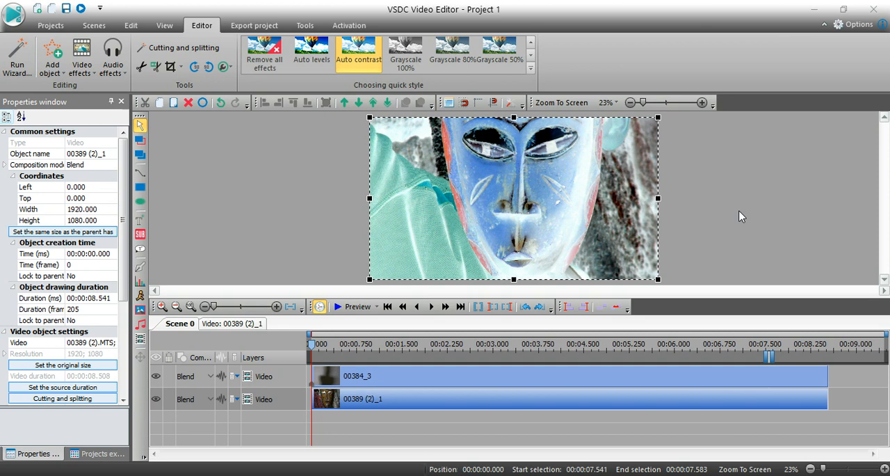
{"action": "mouse_move", "coordinate": [758, 344]}
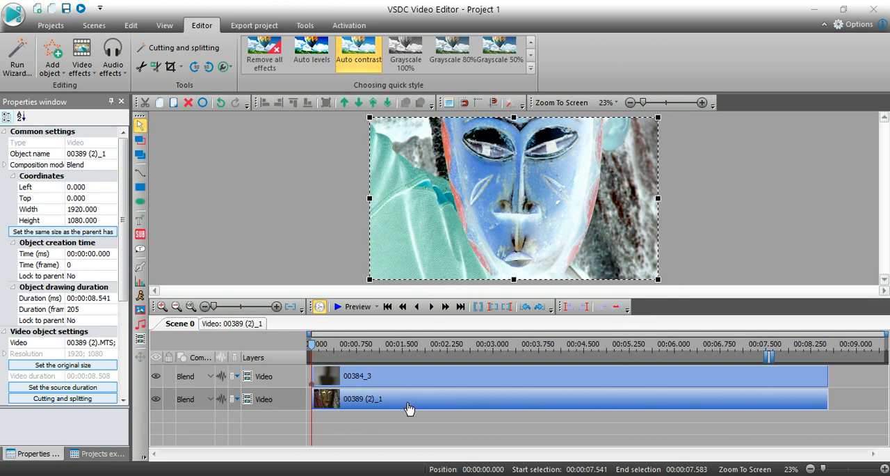
{"action": "mouse_move", "coordinate": [271, 233]}
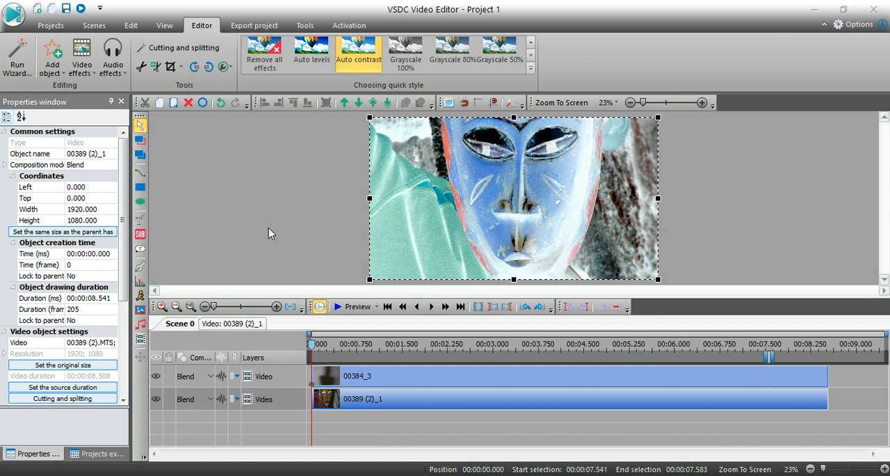
{"action": "mouse_move", "coordinate": [341, 389]}
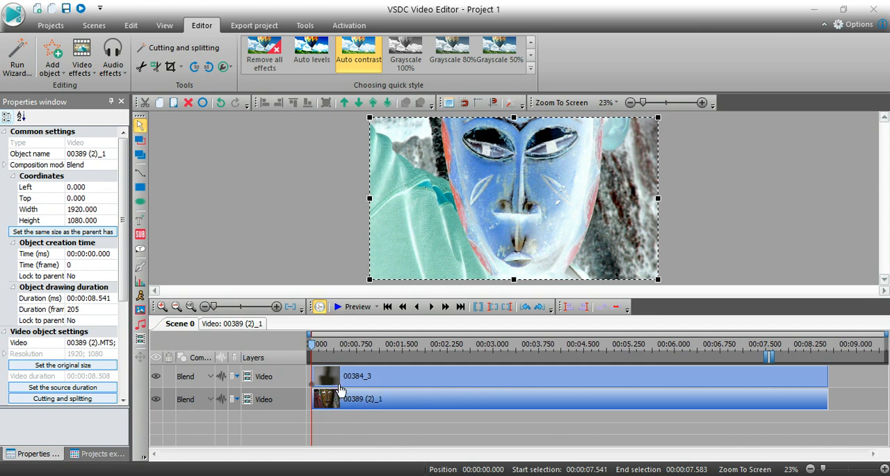
{"action": "mouse_move", "coordinate": [233, 190]}
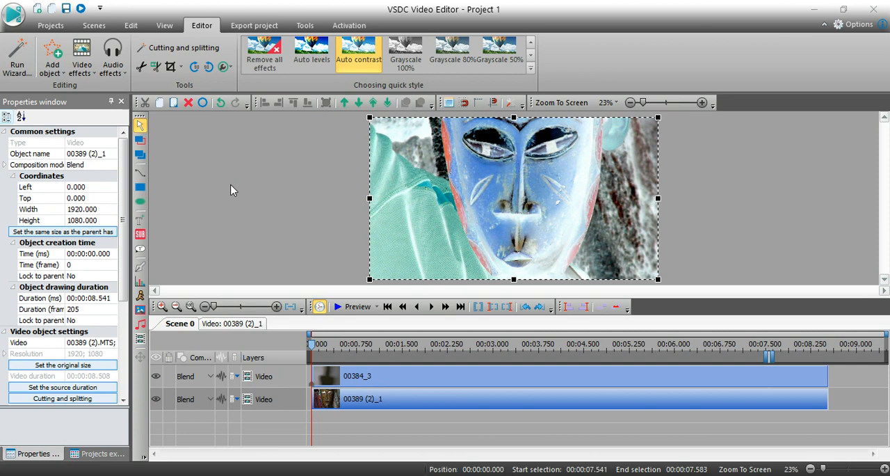
{"action": "mouse_move", "coordinate": [236, 188]}
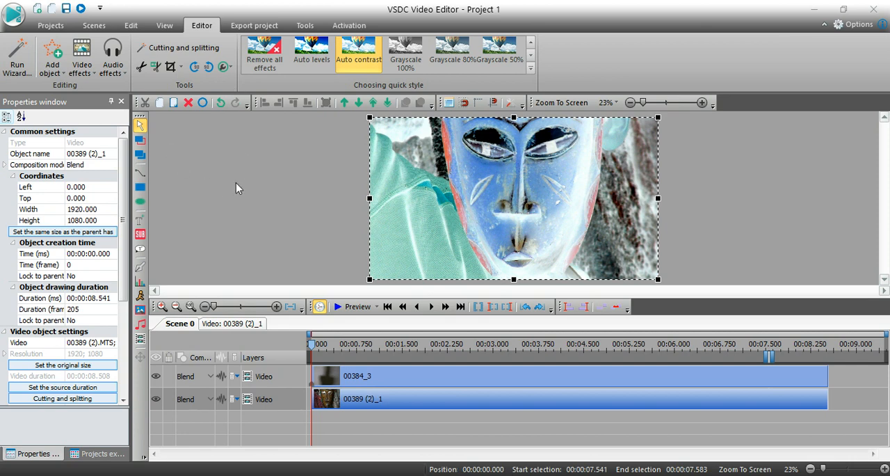
{"action": "mouse_move", "coordinate": [322, 244]}
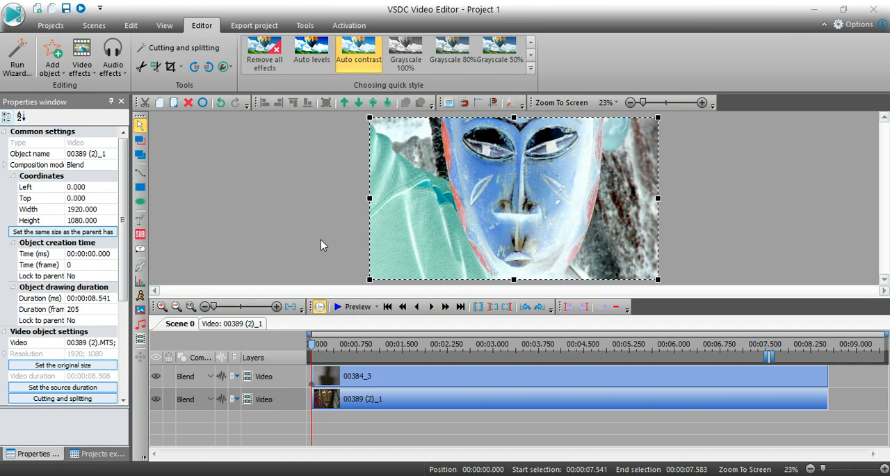
{"action": "mouse_move", "coordinate": [329, 376]}
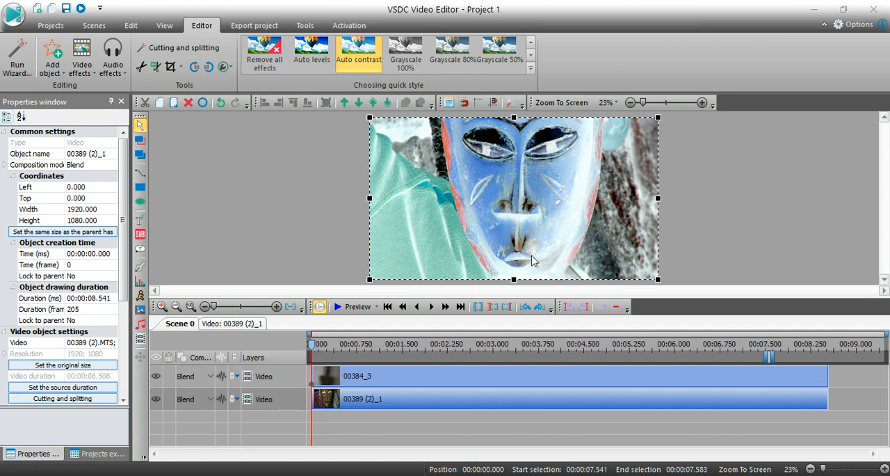
{"action": "mouse_move", "coordinate": [483, 209]}
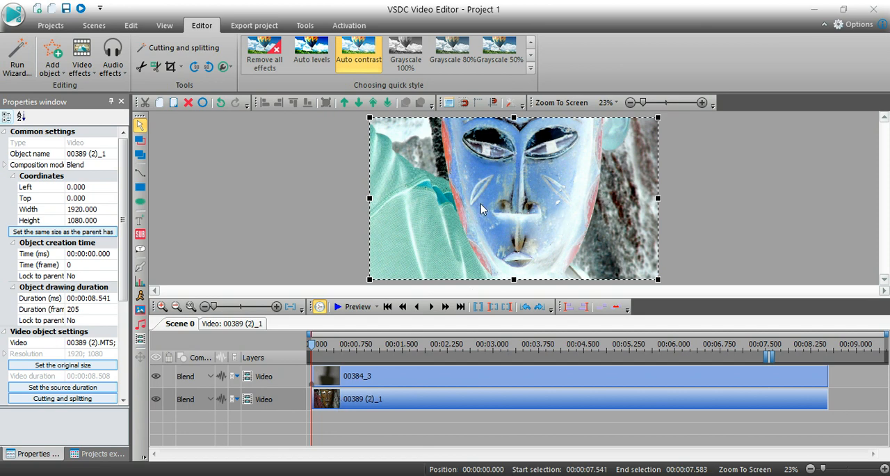
{"action": "mouse_move", "coordinate": [567, 226]}
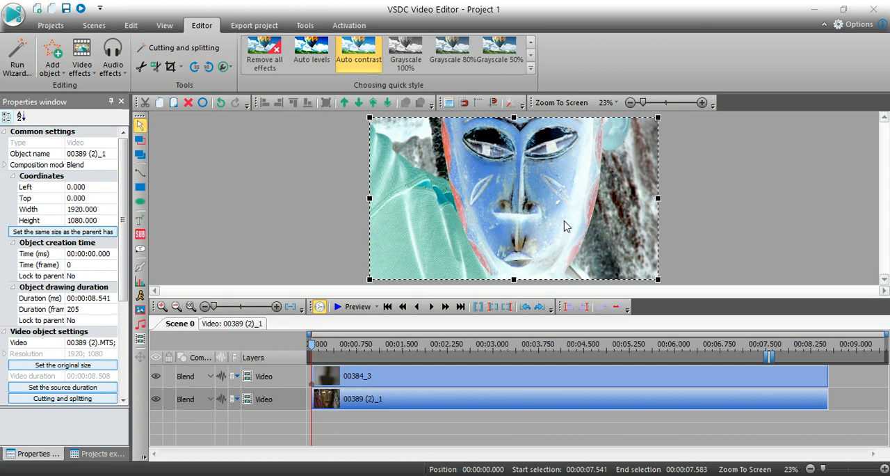
{"action": "mouse_move", "coordinate": [522, 264]}
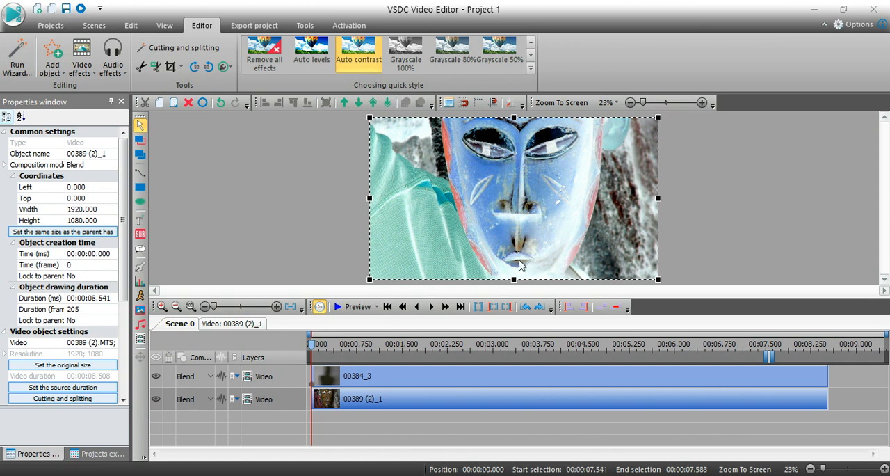
{"action": "mouse_move", "coordinate": [368, 405]}
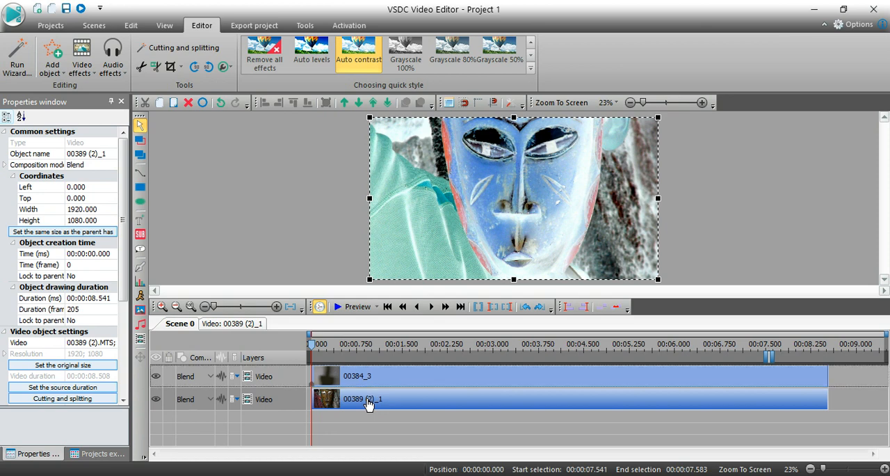
{"action": "mouse_move", "coordinate": [358, 405]}
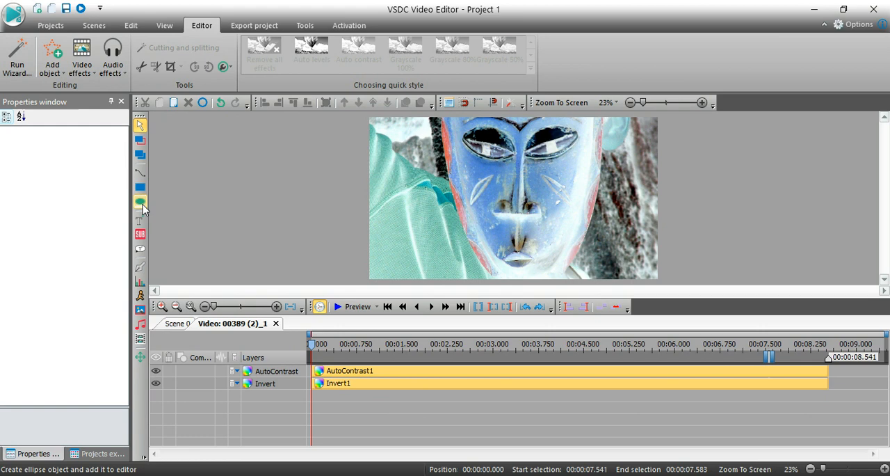
- Add an ellipse object set to last the whole parent clip duration
{"action": "left_click", "coordinate": [141, 202]}
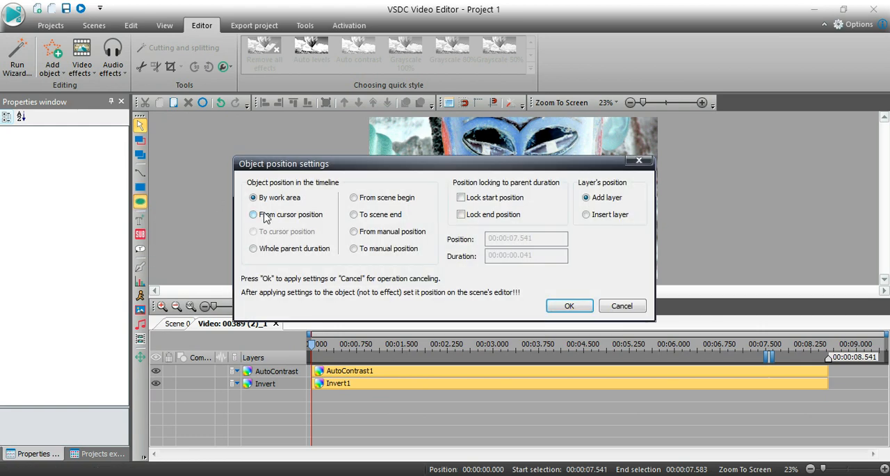
{"action": "left_click", "coordinate": [254, 248]}
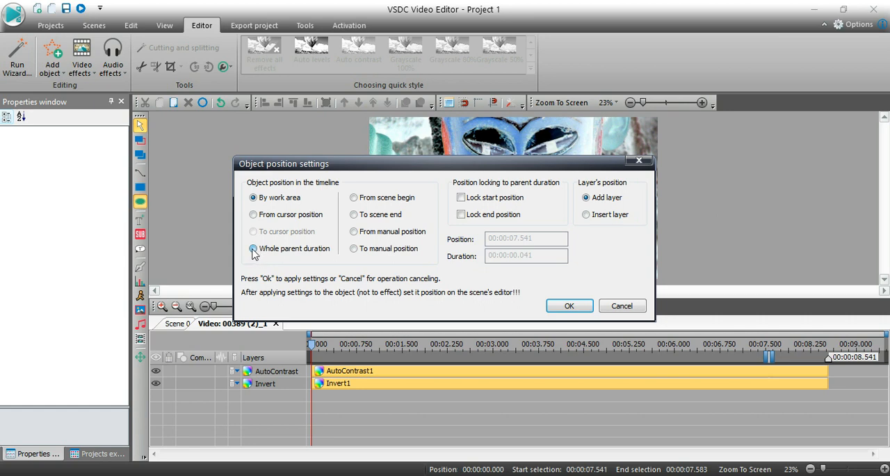
{"action": "left_click", "coordinate": [461, 214]}
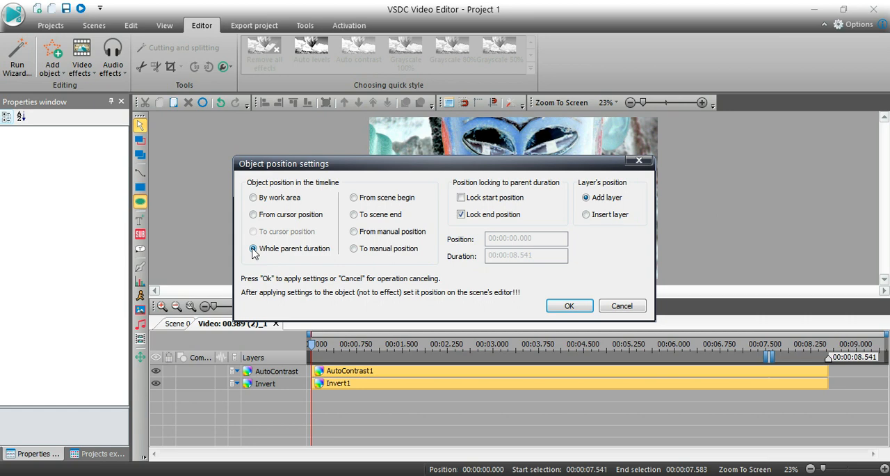
{"action": "left_click", "coordinate": [253, 248]}
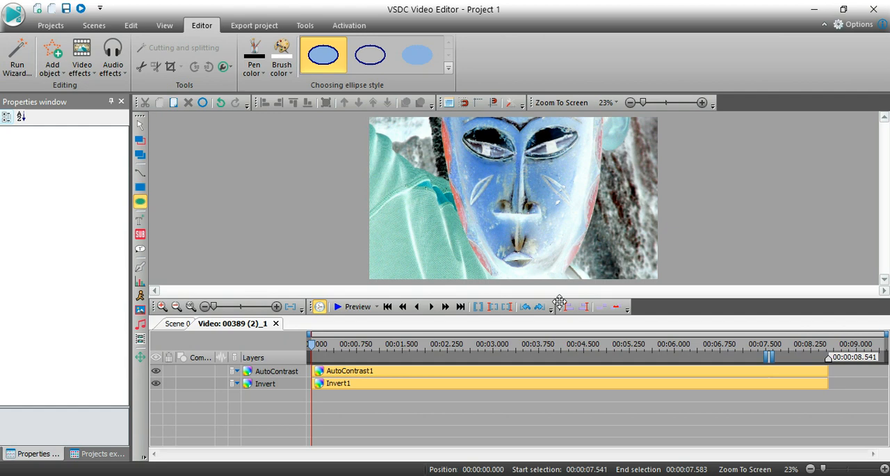
{"action": "mouse_move", "coordinate": [461, 158]}
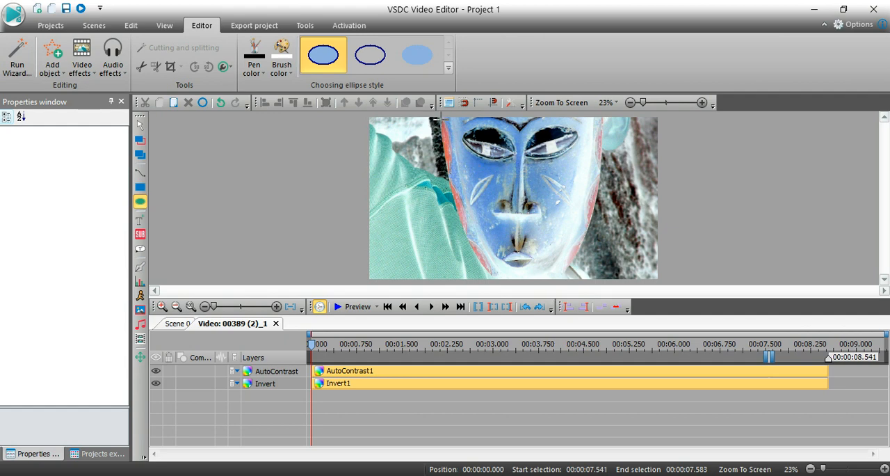
- Draw an ellipse over the blue mask face and enlarge it to cover the face
{"action": "left_click", "coordinate": [370, 55]}
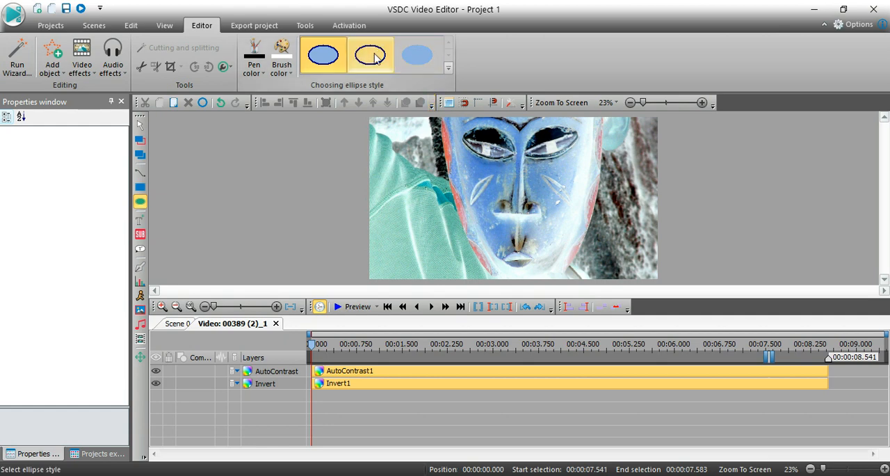
{"action": "left_click", "coordinate": [322, 55]}
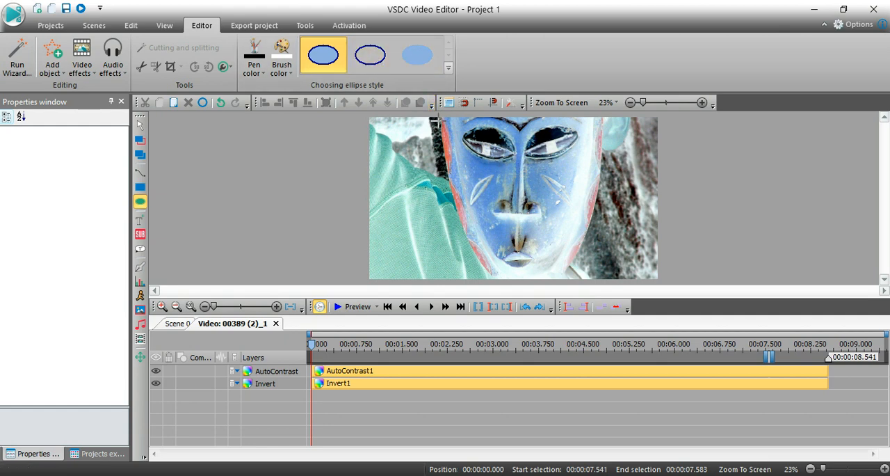
{"action": "left_click_drag", "start_coordinate": [438, 124], "coordinate": [620, 258]}
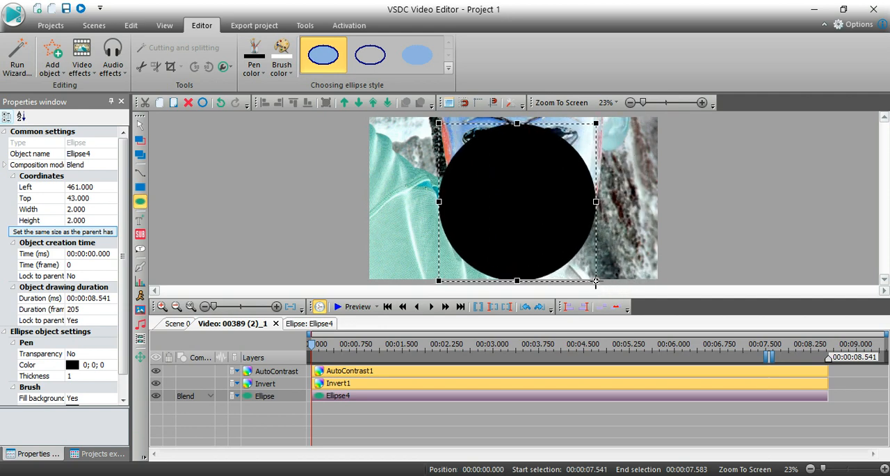
{"action": "left_click_drag", "start_coordinate": [596, 281], "coordinate": [597, 278]}
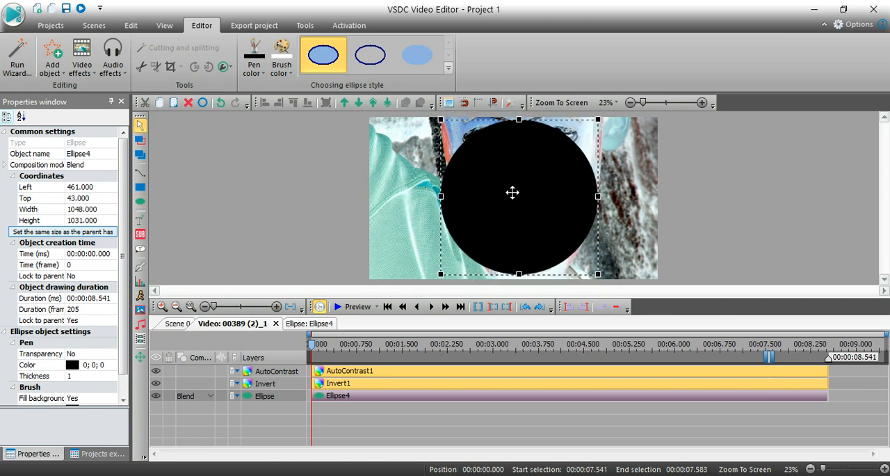
{"action": "left_click_drag", "start_coordinate": [513, 192], "coordinate": [518, 198]}
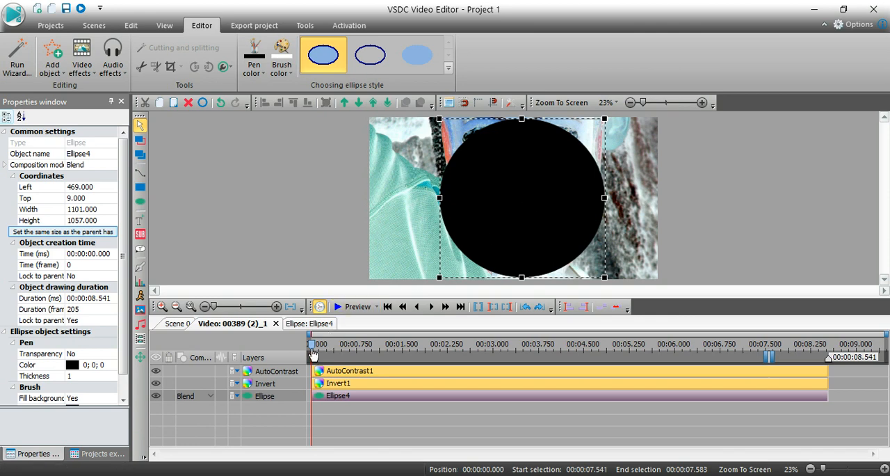
{"action": "mouse_move", "coordinate": [347, 400]}
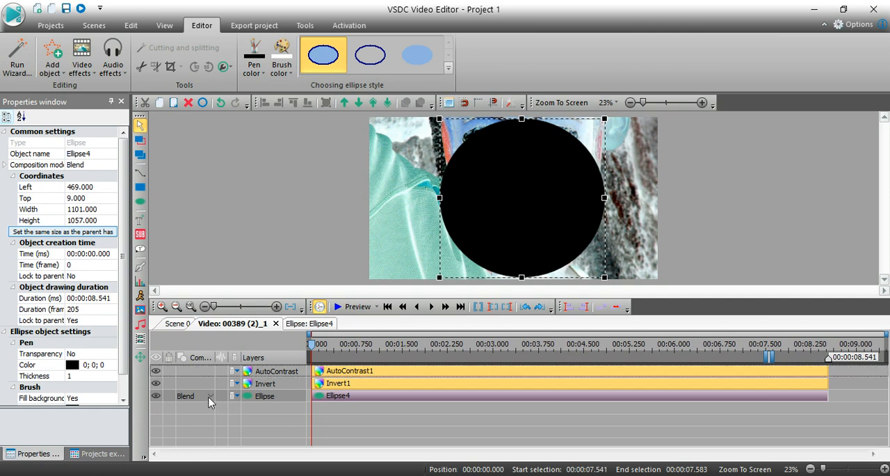
- Set the ellipse layer's composition mode to Inverted mask
{"action": "left_click", "coordinate": [211, 396]}
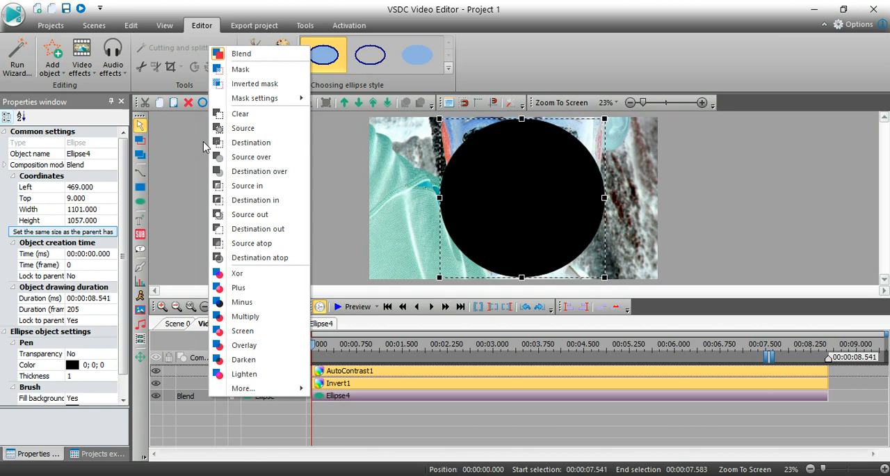
{"action": "mouse_move", "coordinate": [255, 83]}
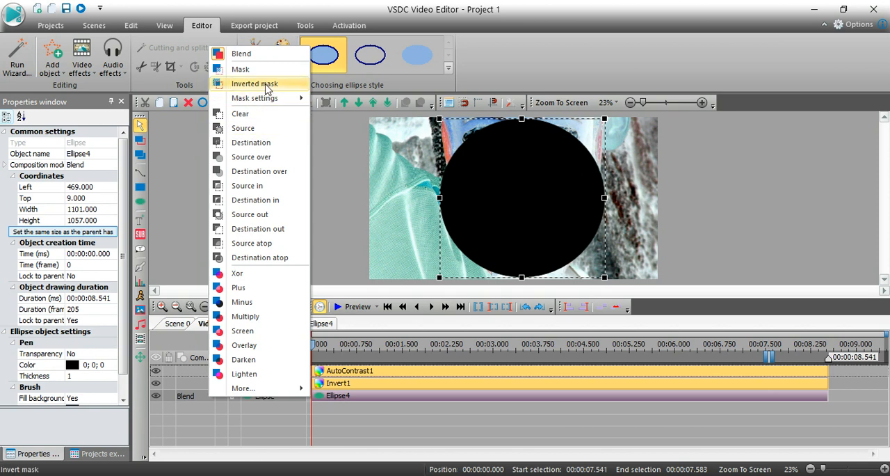
{"action": "left_click", "coordinate": [240, 69]}
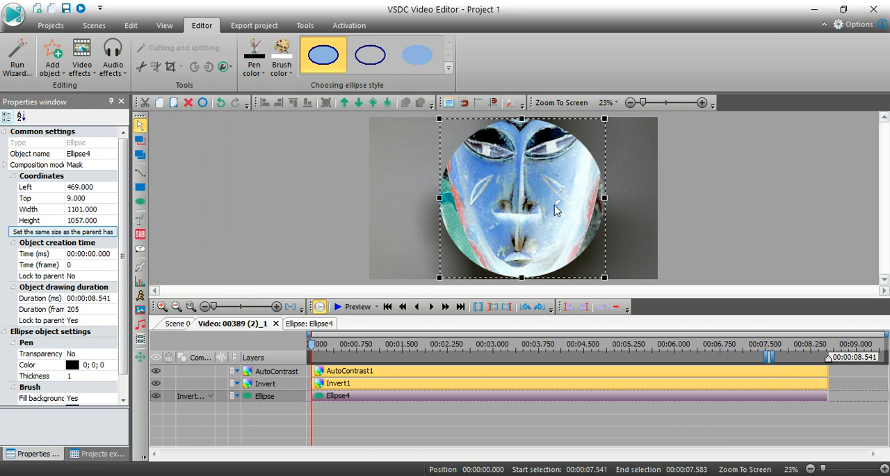
{"action": "mouse_move", "coordinate": [489, 207]}
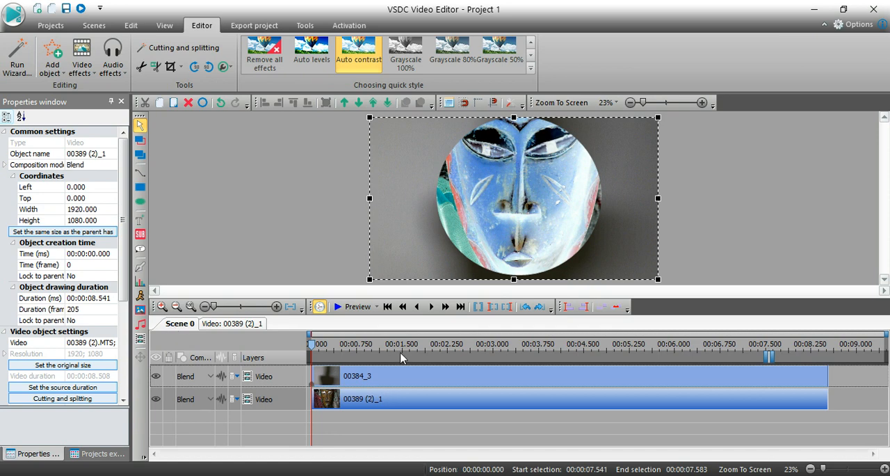
- Scale down the 00389 face clip and move it to the frame's top-right corner
{"action": "left_click", "coordinate": [357, 376]}
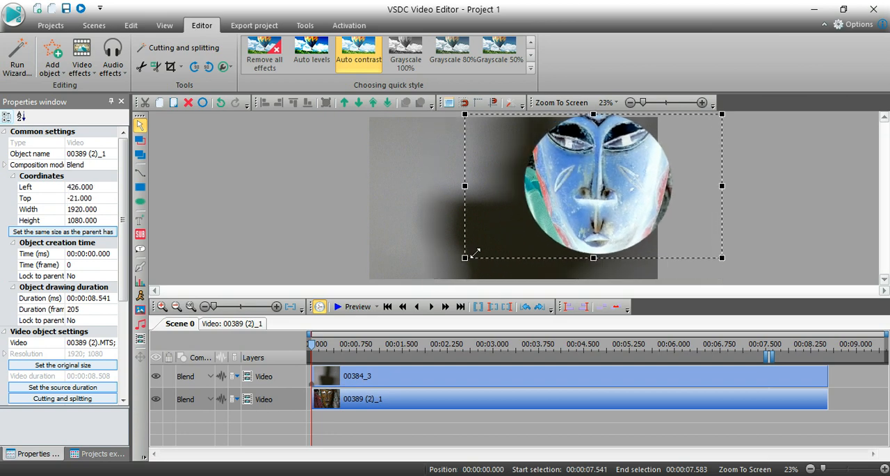
{"action": "left_click_drag", "start_coordinate": [465, 257], "coordinate": [583, 223]}
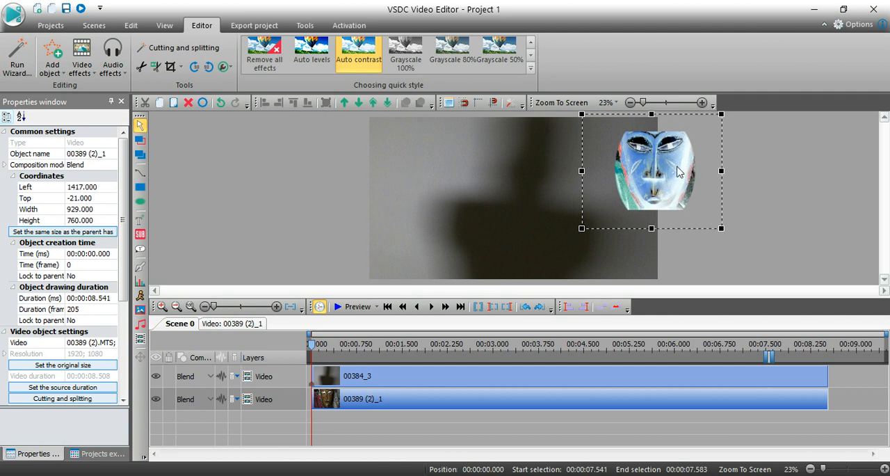
{"action": "left_click_drag", "start_coordinate": [652, 170], "coordinate": [606, 161]}
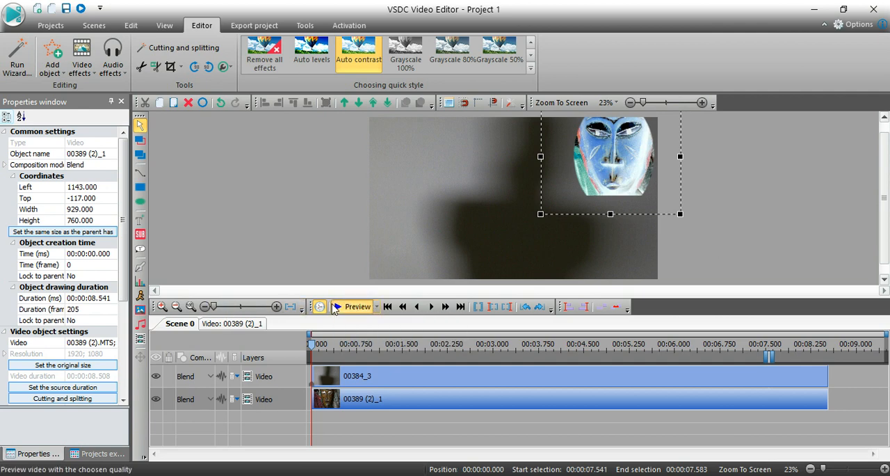
- Play a preview of the scene, then stop playback
{"action": "left_click", "coordinate": [357, 307]}
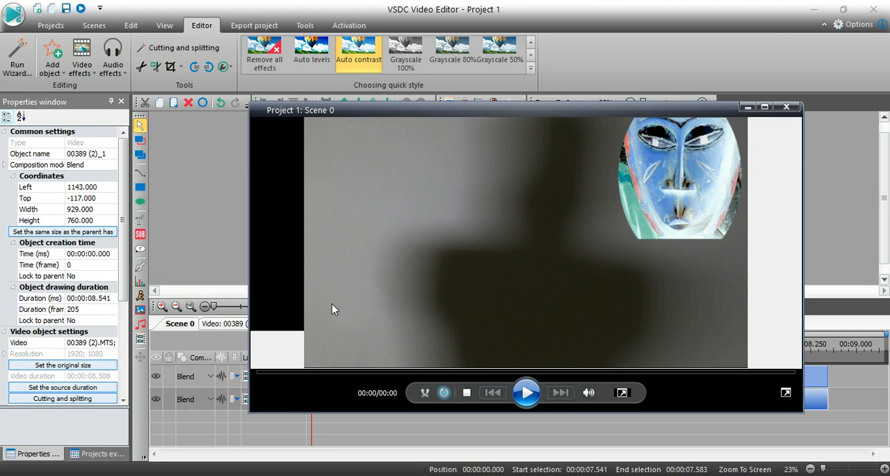
{"action": "left_click", "coordinate": [526, 392]}
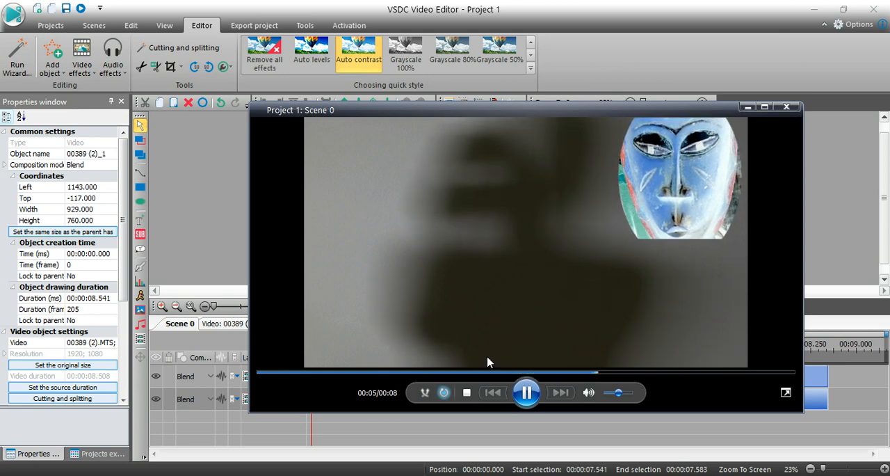
{"action": "left_click", "coordinate": [787, 107]}
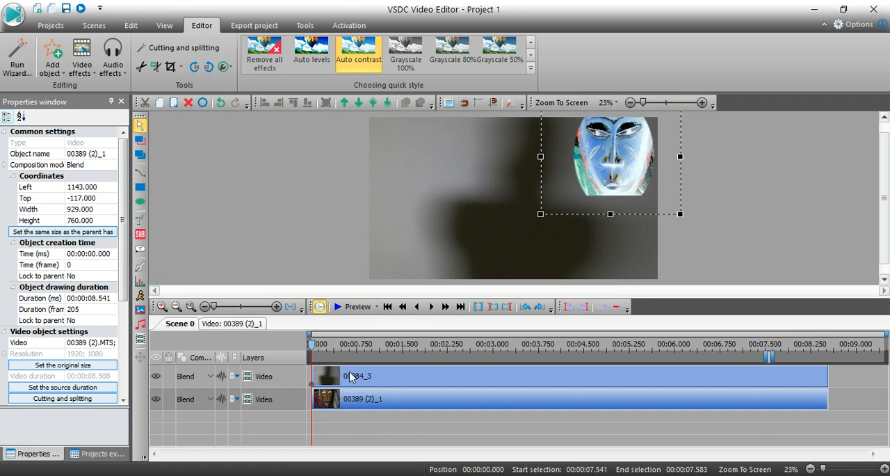
{"action": "mouse_move", "coordinate": [588, 399]}
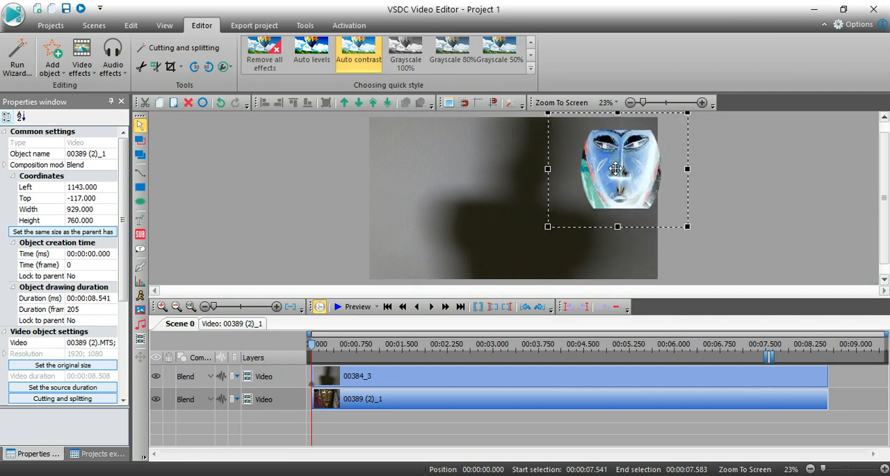
- Nudge the 00389 face clip slightly left and down near the top-right corner
{"action": "left_click_drag", "start_coordinate": [616, 168], "coordinate": [605, 154]}
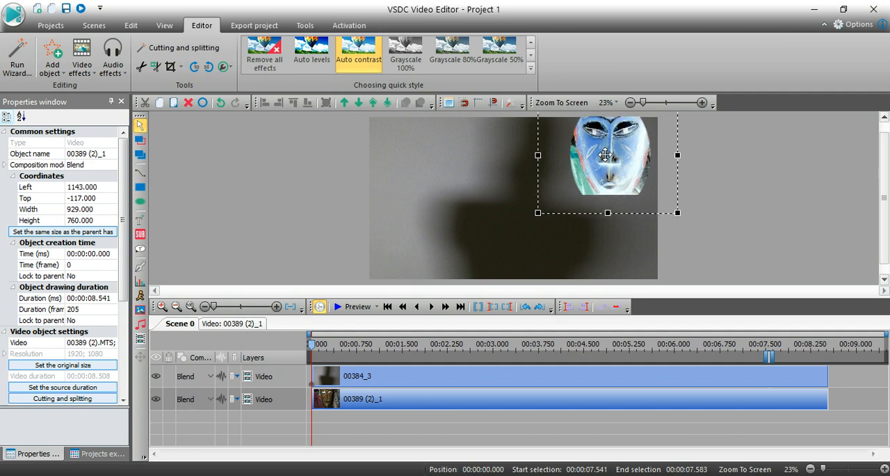
{"action": "left_click_drag", "start_coordinate": [607, 154], "coordinate": [605, 165]}
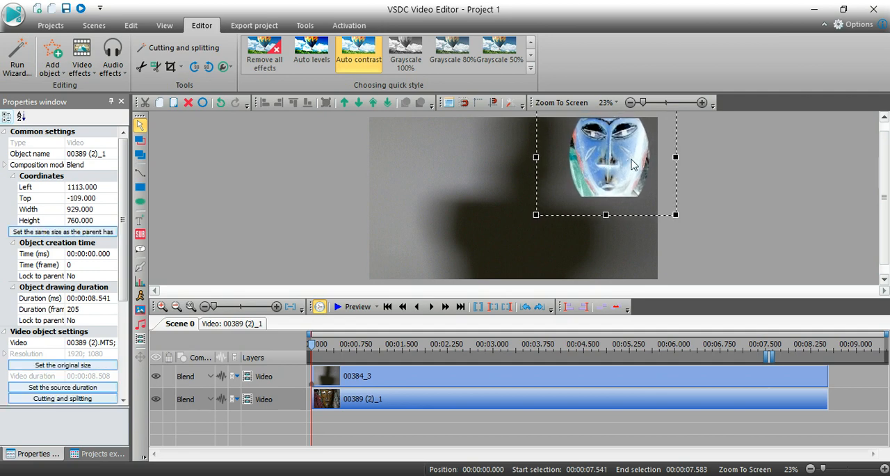